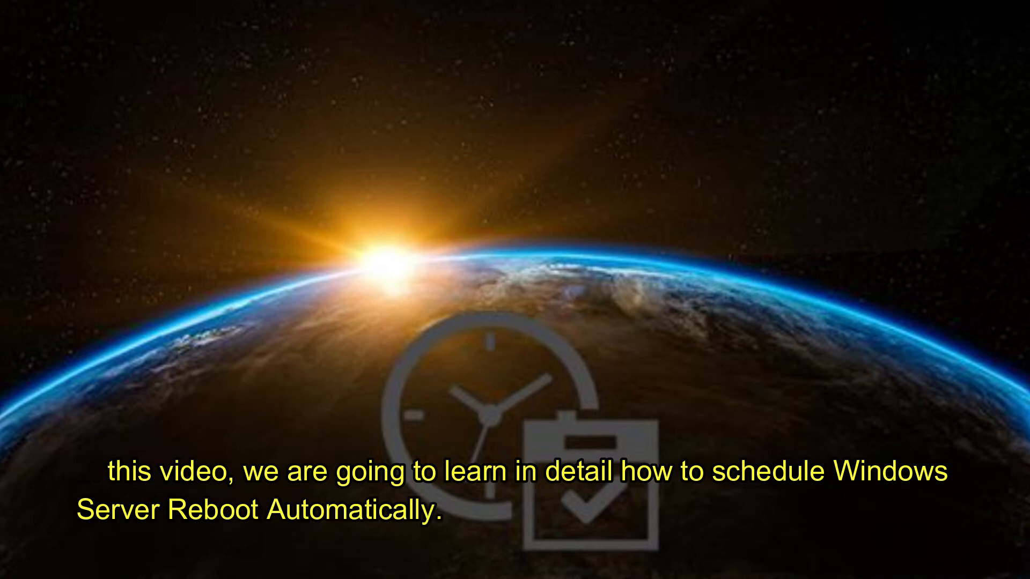
Search for Task Scheduler to begin a one-time basic task.
type("task scheduler")
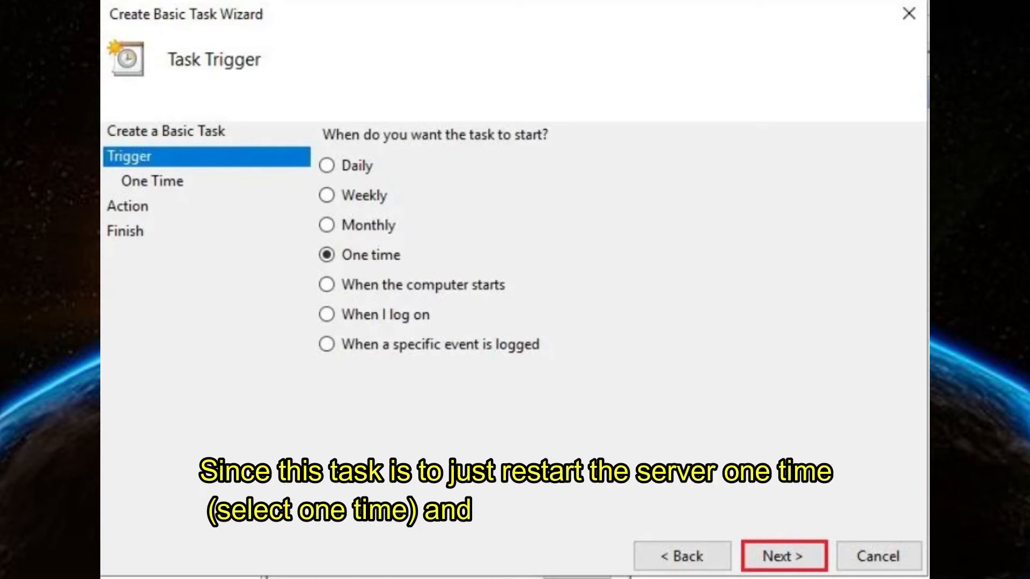
Schedule the one-time start for 11/23/2020 at 1:25:42 AM.
left_click(784, 555)
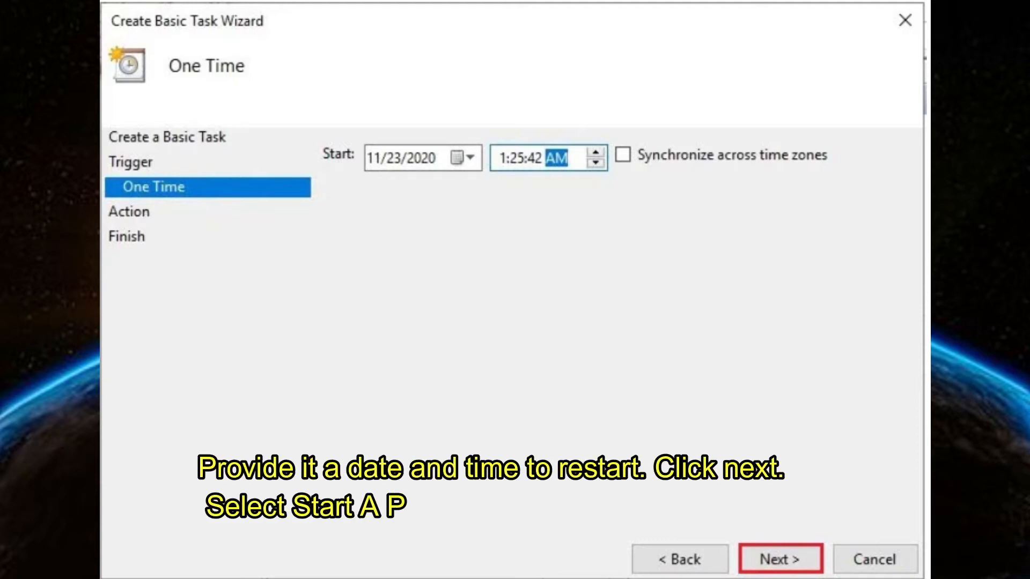
left_click(779, 559)
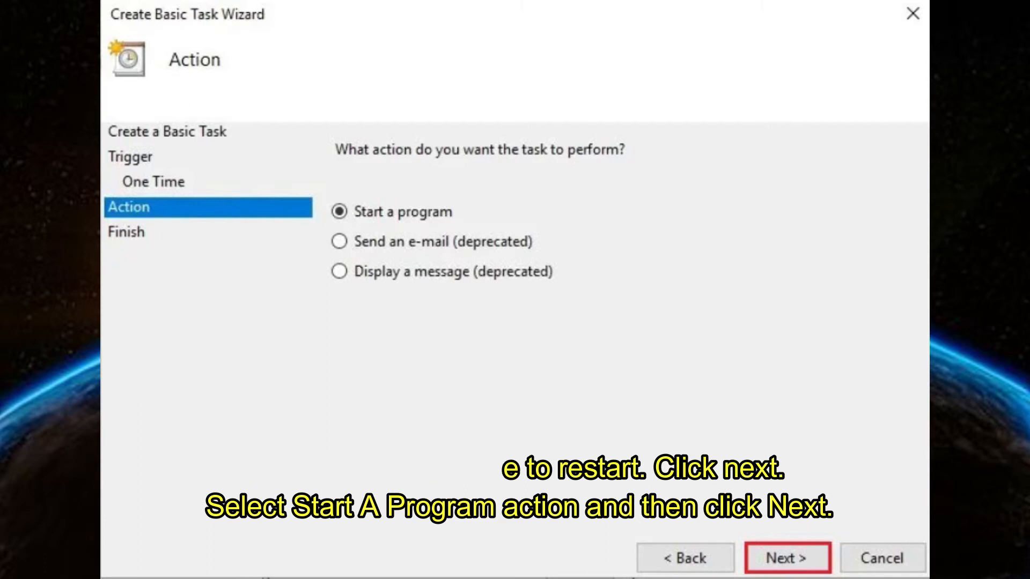
Set the action to start shutdown with argument /r and finish the Restart Server task.
left_click(787, 558)
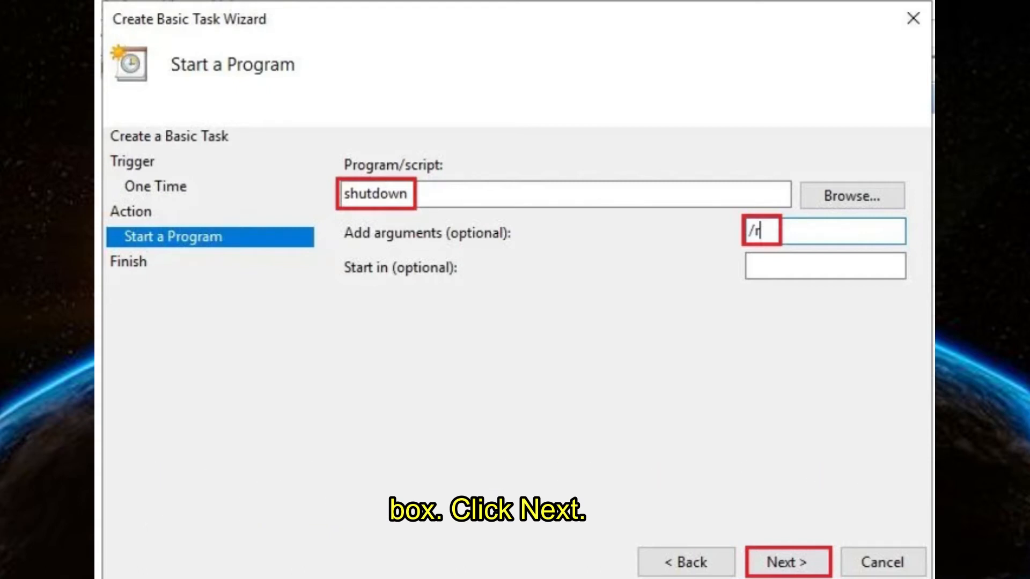
left_click(786, 562)
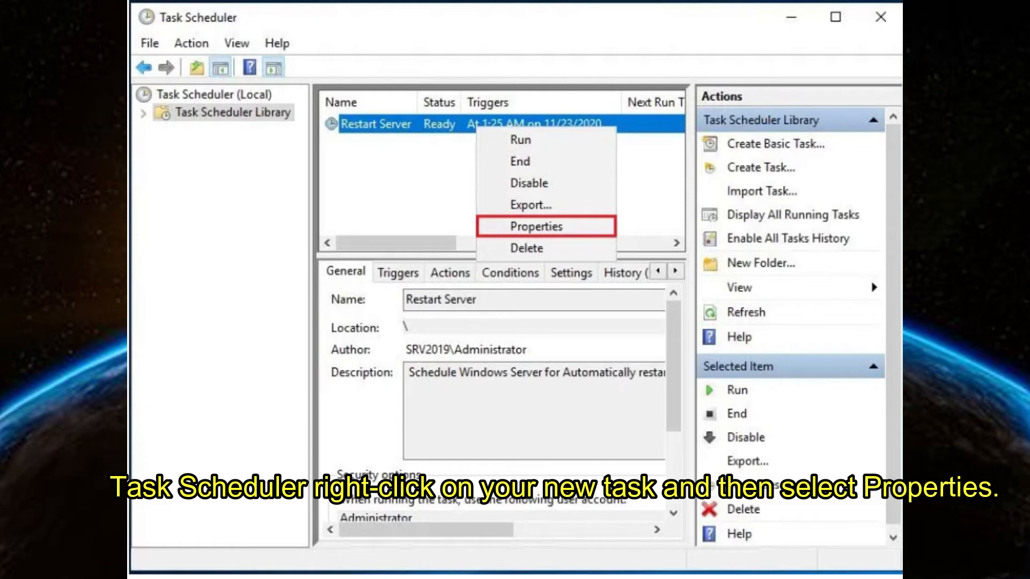
Save Restart Server's properties, confirming with the Administrator password.
left_click(536, 225)
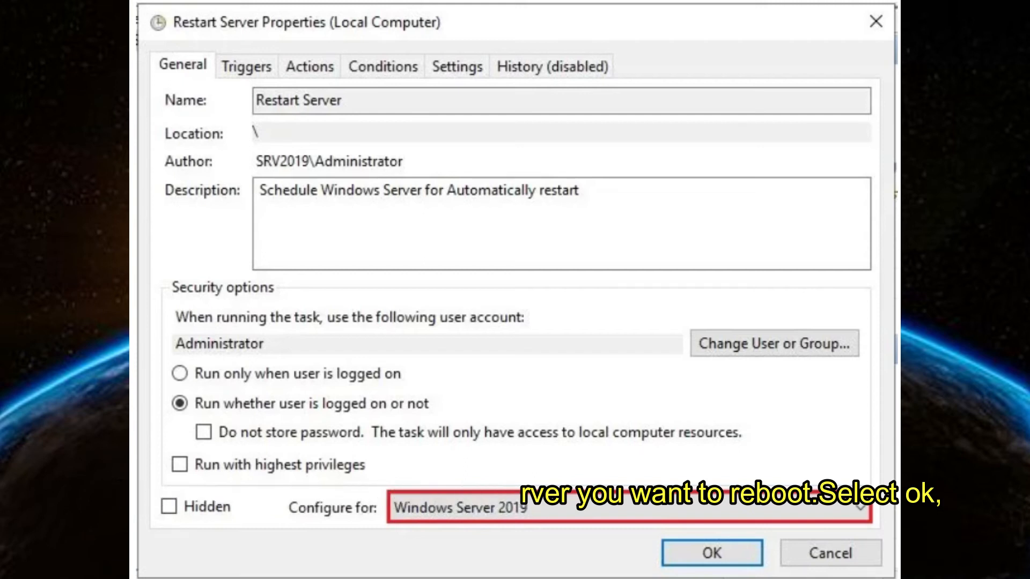
left_click(711, 553)
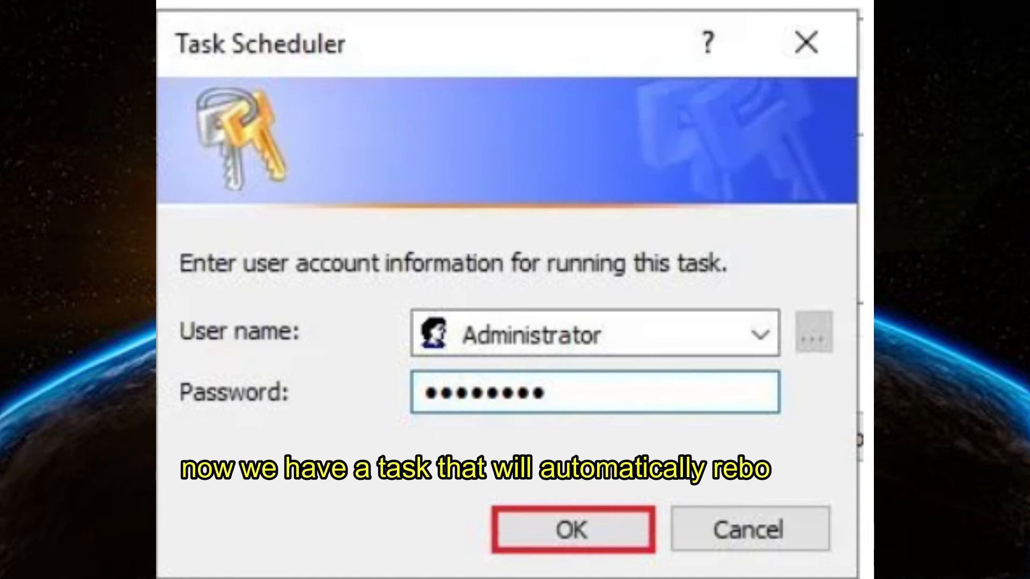
left_click(571, 530)
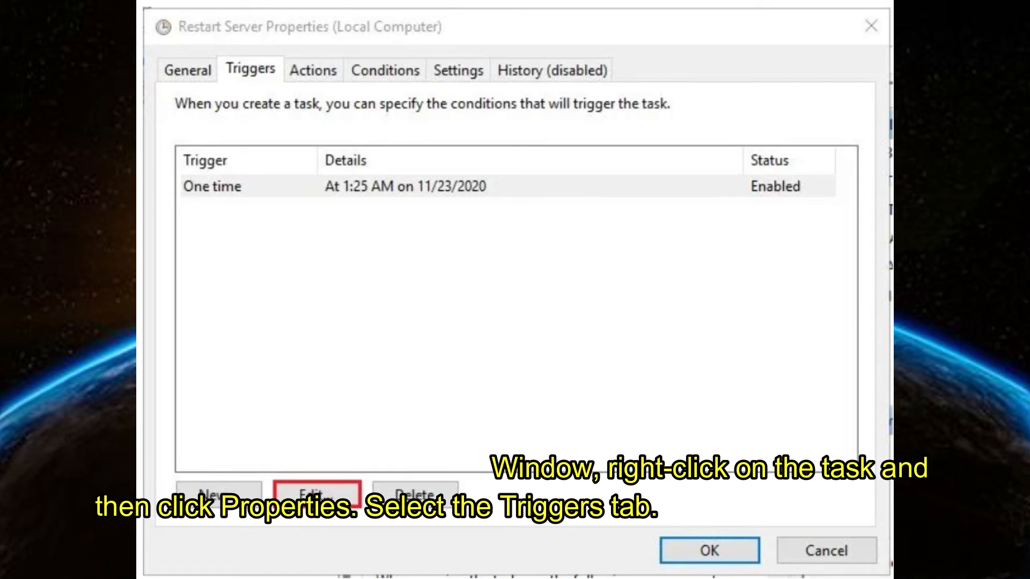
Edit the one-time trigger's start date and time and confirm.
left_click(317, 494)
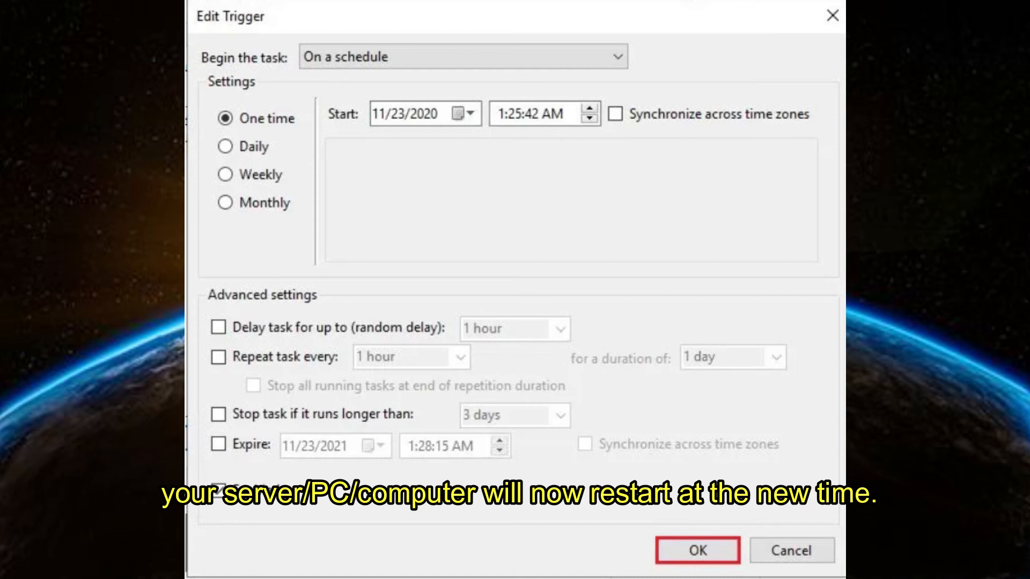
left_click(697, 551)
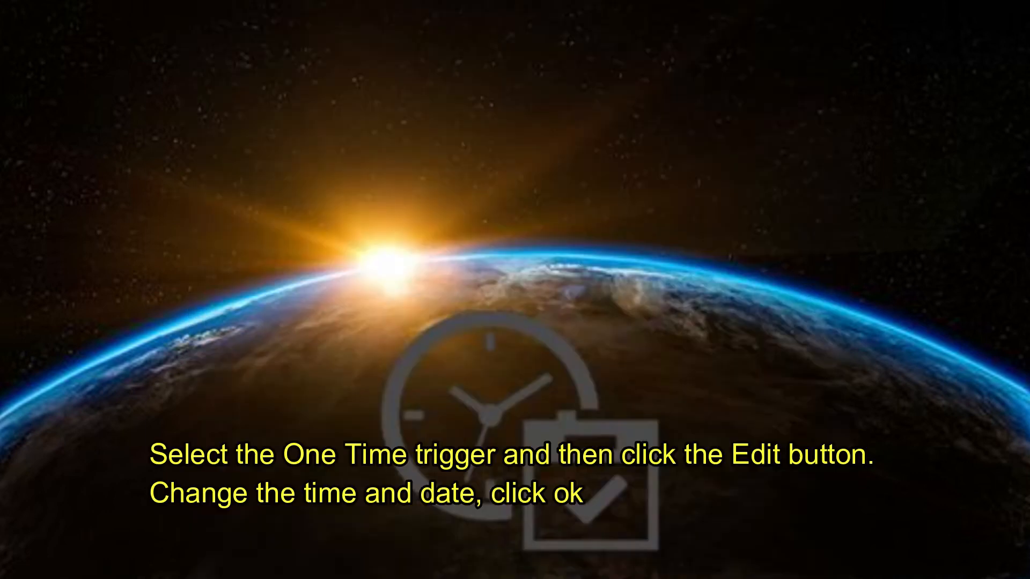